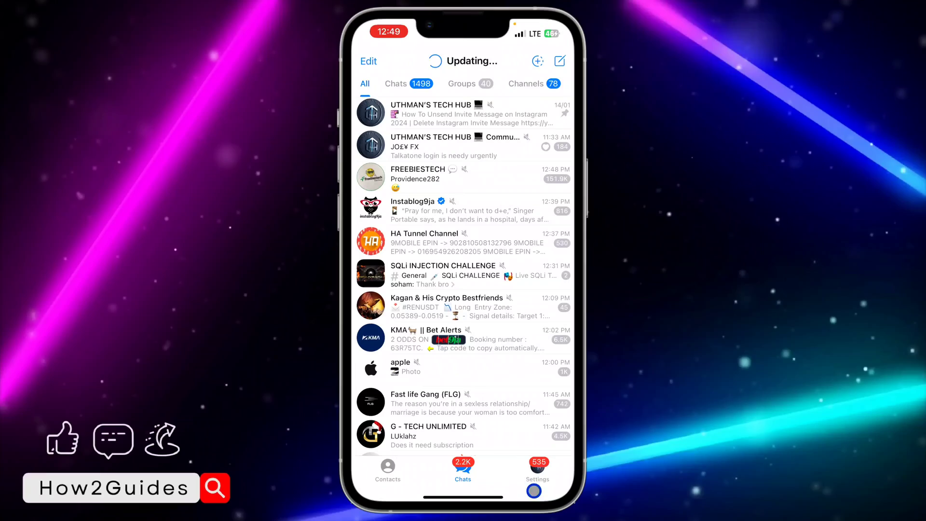
Step: Go to the Settings tab and scroll down toward Data and Storage
{"action": "left_click", "coordinate": [538, 469]}
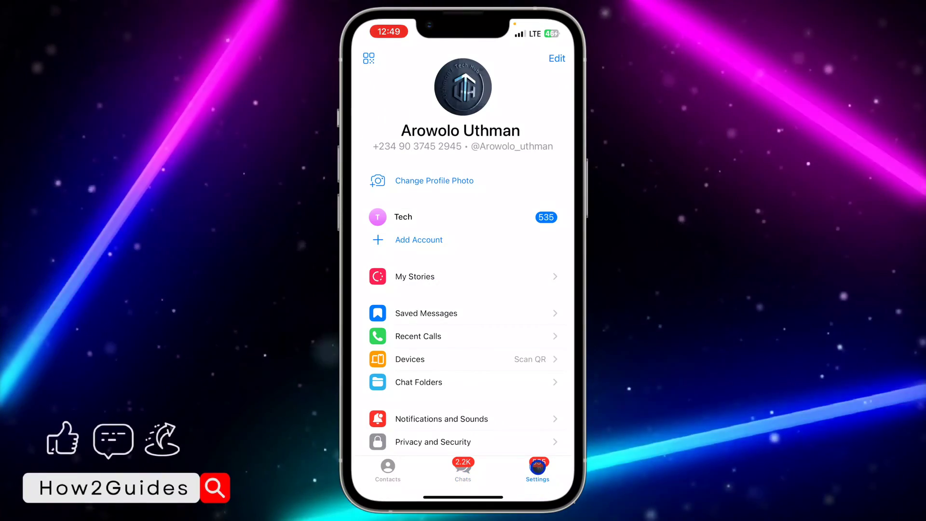
{"action": "scroll", "scroll_direction": "down", "scroll_amount": 3}
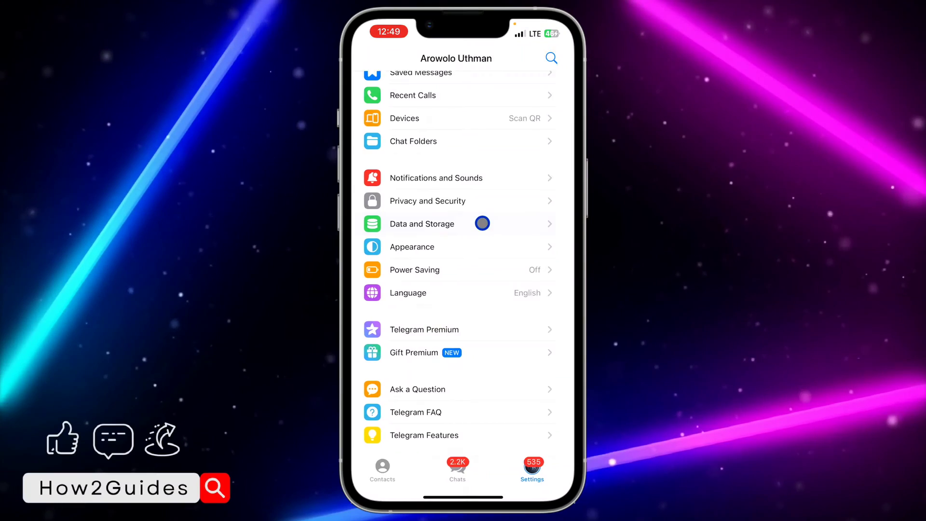
Step: Reach Storage Usage via Data and Storage and scroll to the per-chat sizes list
{"action": "left_click", "coordinate": [422, 223]}
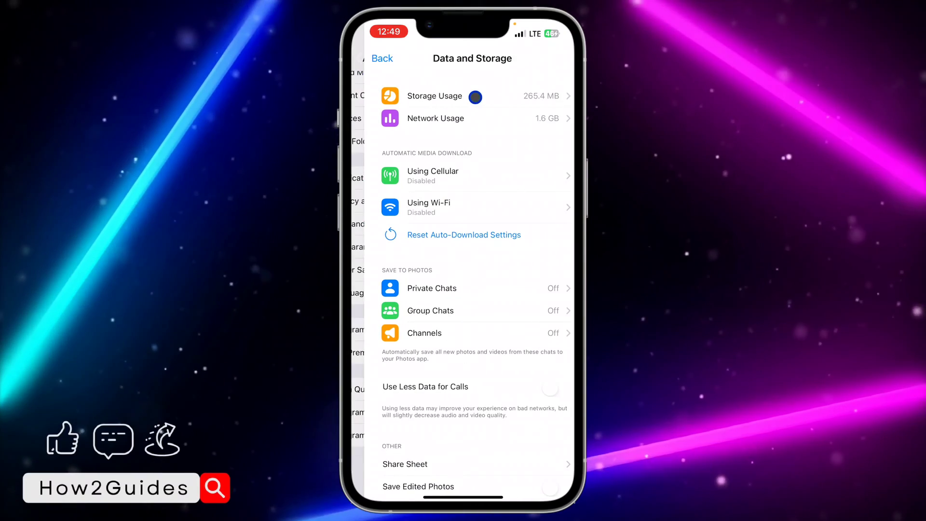
{"action": "left_click", "coordinate": [434, 96]}
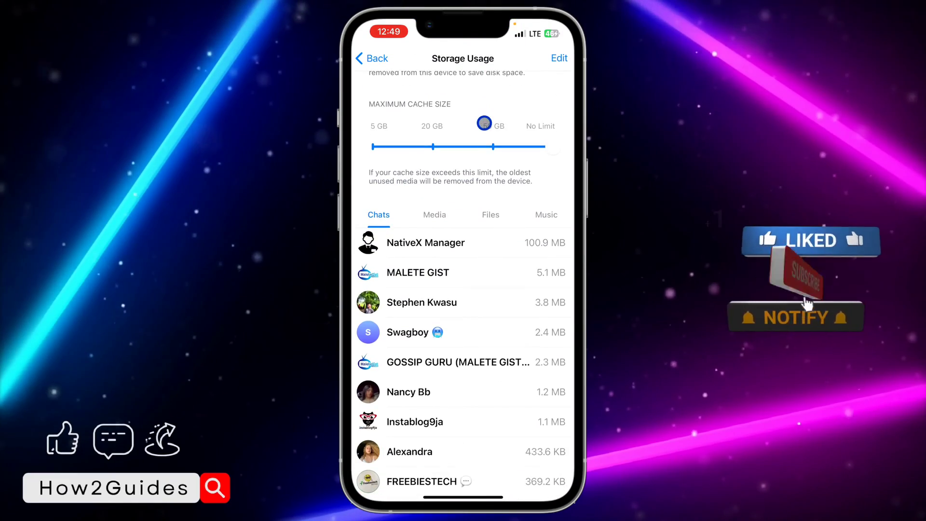
{"action": "scroll", "scroll_direction": "down", "scroll_amount": 3}
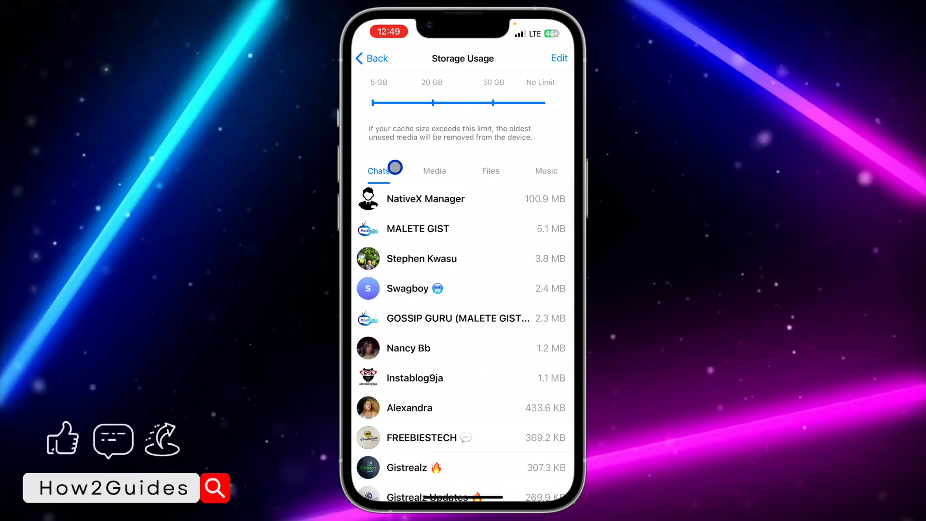
Step: Switch Storage Usage to the Media grid of cached photos and videos with sizes
{"action": "left_click", "coordinate": [434, 171]}
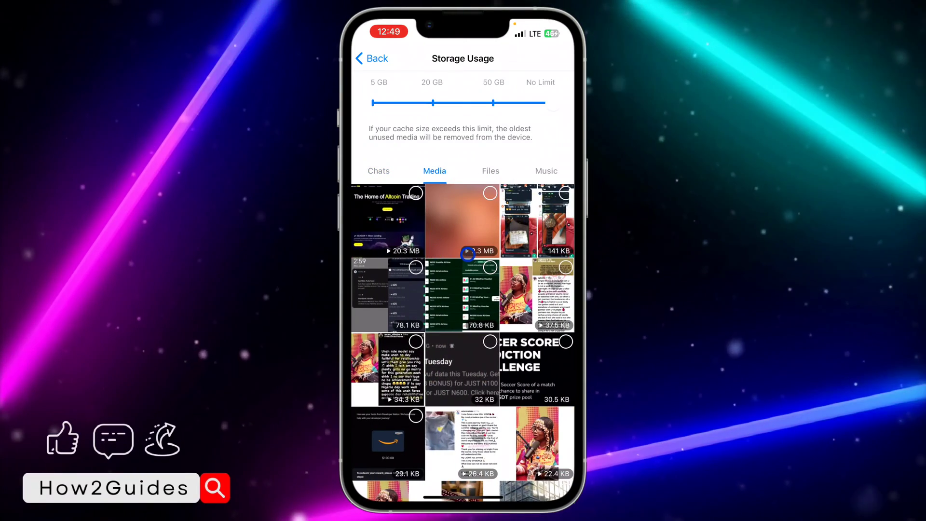
{"action": "scroll", "scroll_direction": "down", "scroll_amount": 3}
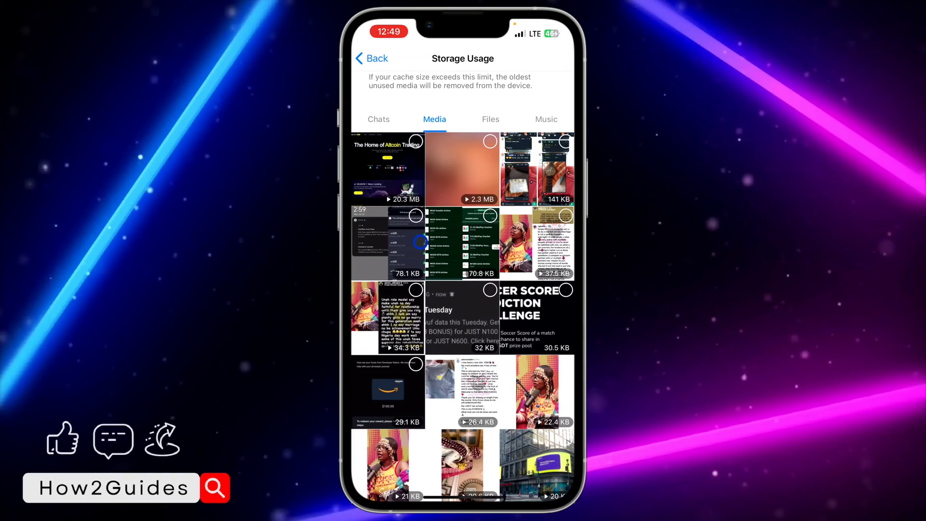
Step: Select five media thumbnails, clear them (22.9 MB), and return to the home screen
{"action": "left_click", "coordinate": [416, 141]}
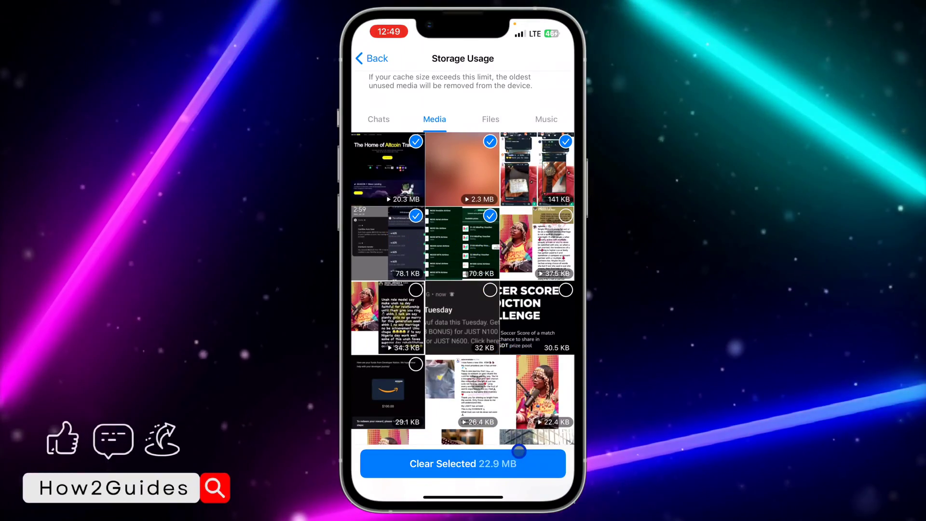
{"action": "left_click", "coordinate": [462, 463]}
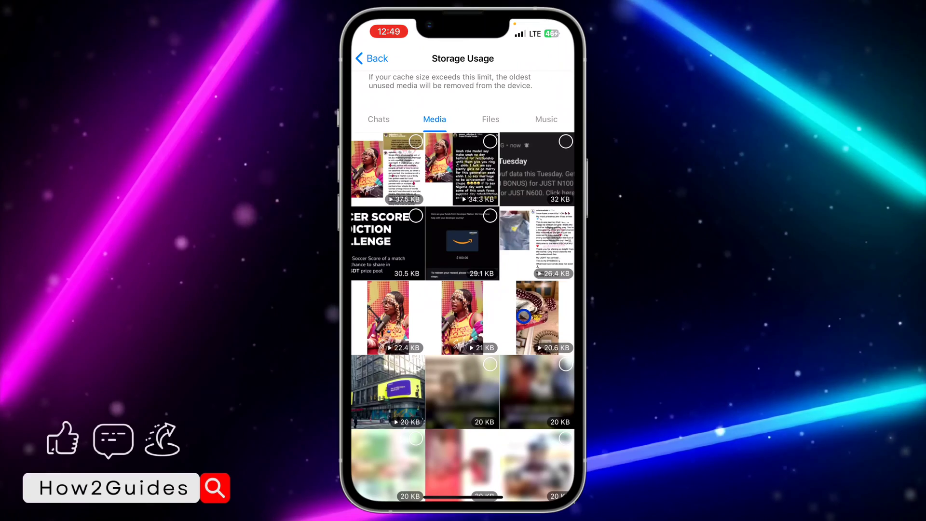
{"action": "scroll", "scroll_direction": "down", "scroll_amount": 3}
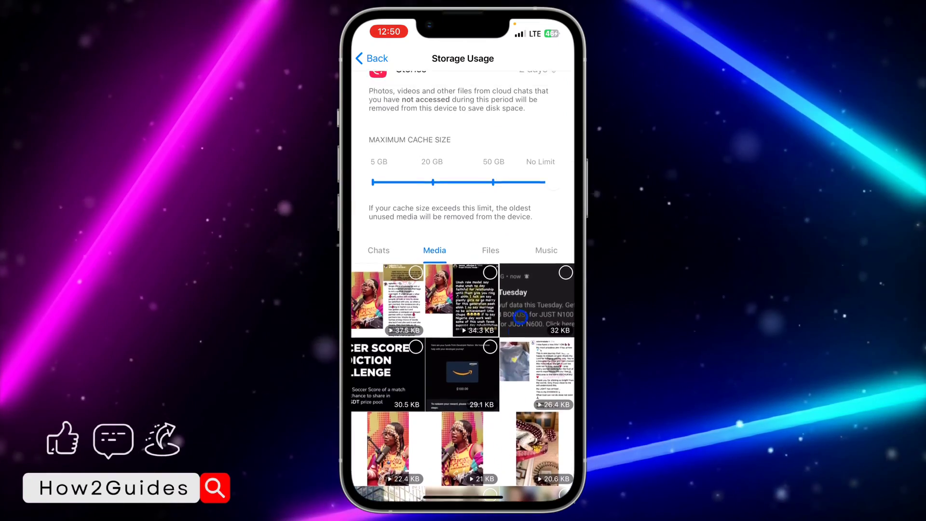
{"action": "left_click", "coordinate": [373, 58]}
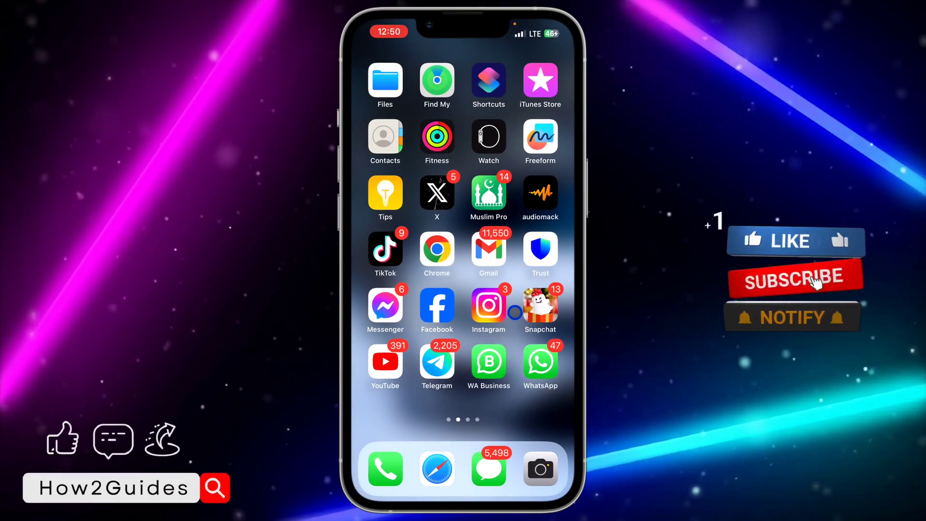
{"action": "left_click", "coordinate": [794, 284]}
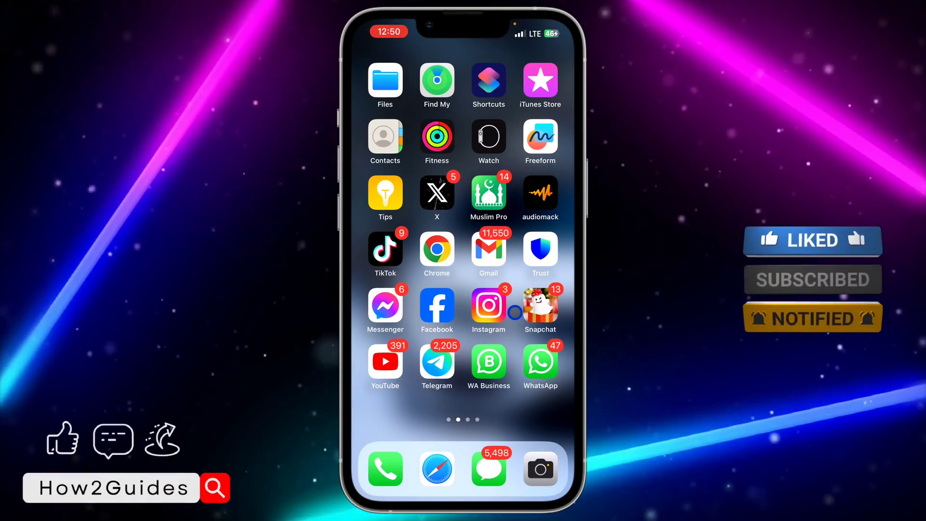